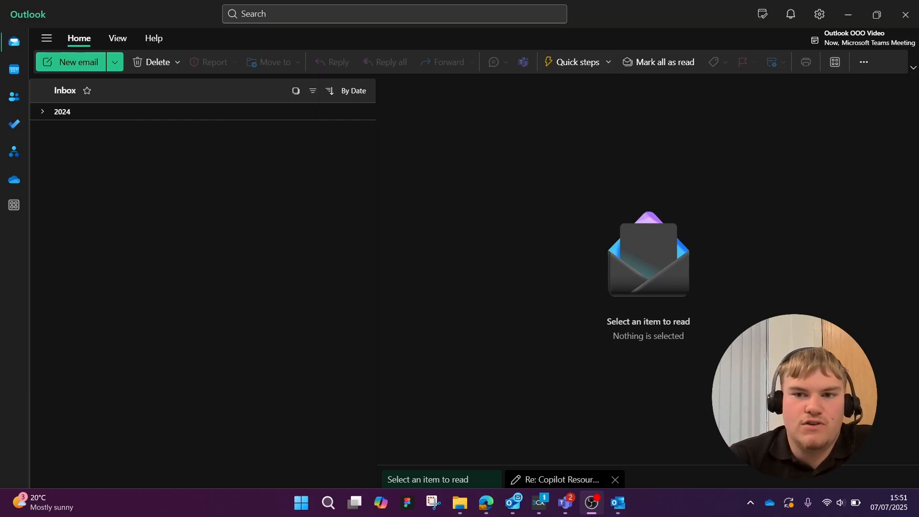
Open Settings and go to Accounts > Automatic replies.
left_click(819, 14)
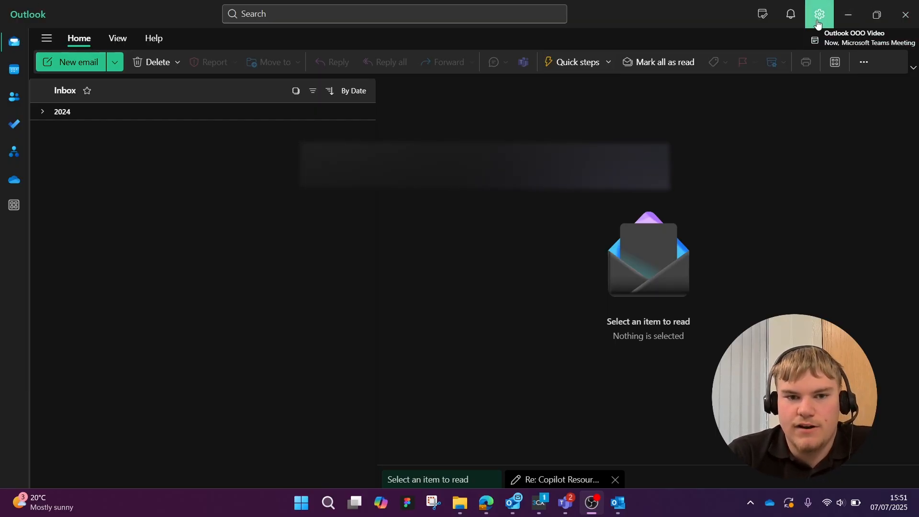
left_click(819, 13)
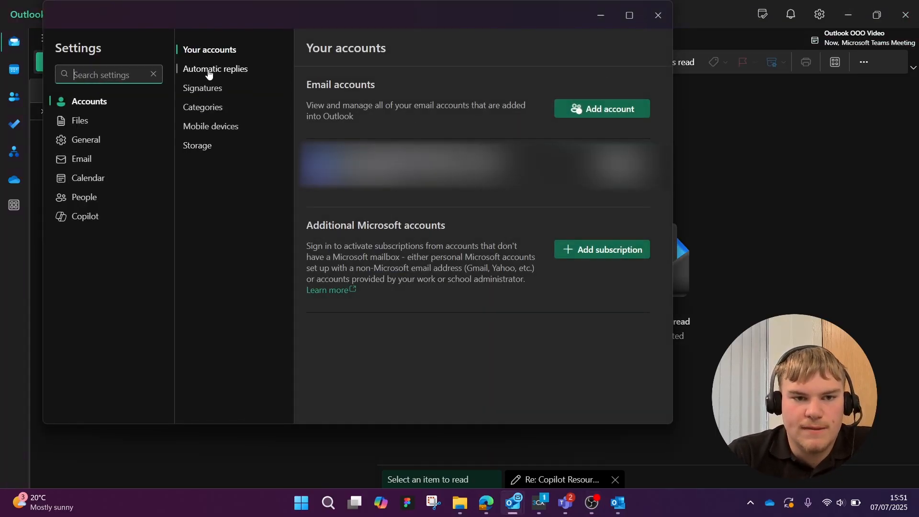
left_click(215, 68)
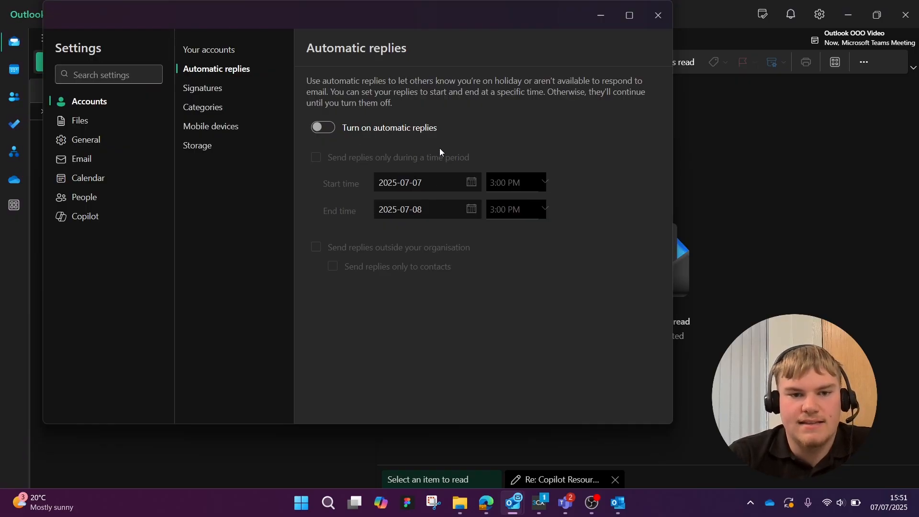
mouse_move(388, 163)
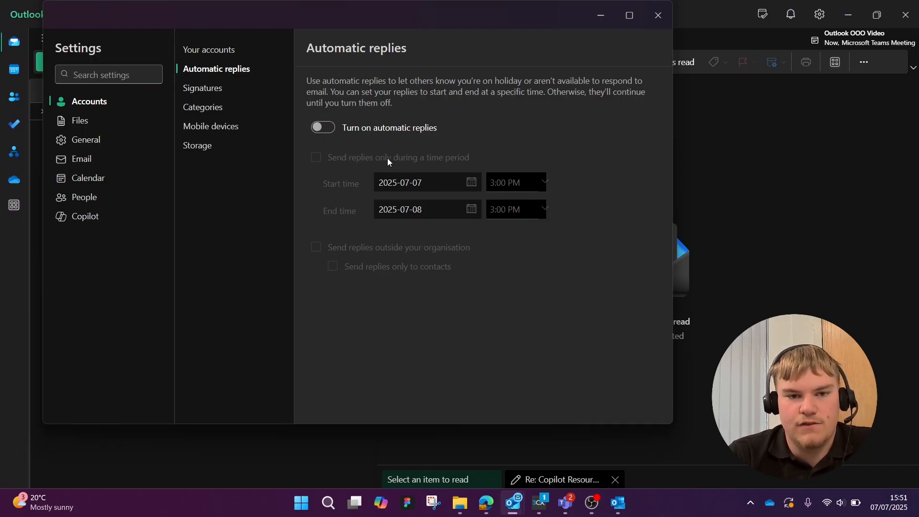
Switch on automatic replies and write the 'Thank you for your email. I'm currently out of the office' message.
left_click(321, 127)
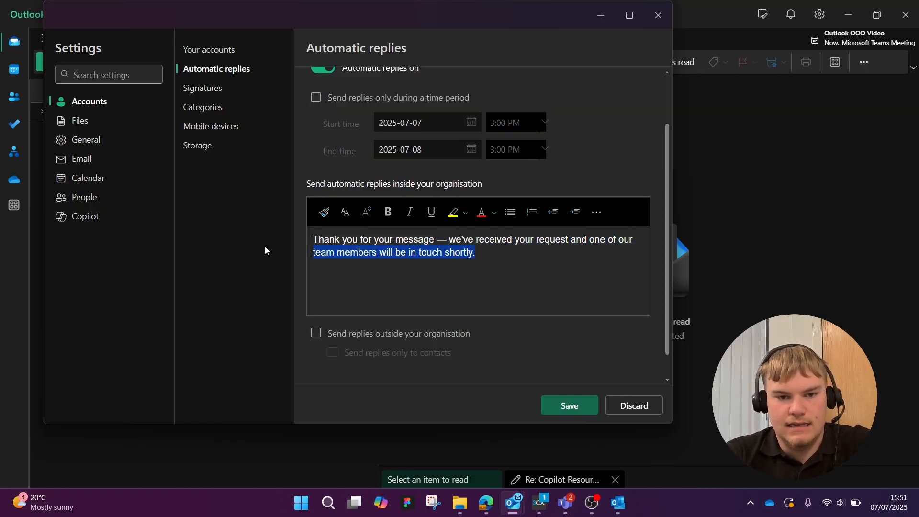
type("Thank you for your email. I'm currently out of the office and will return on [insert date]. I'll respond as soon as possible after I'm back. For anything urgent, please contact the office on [insert contact details]")
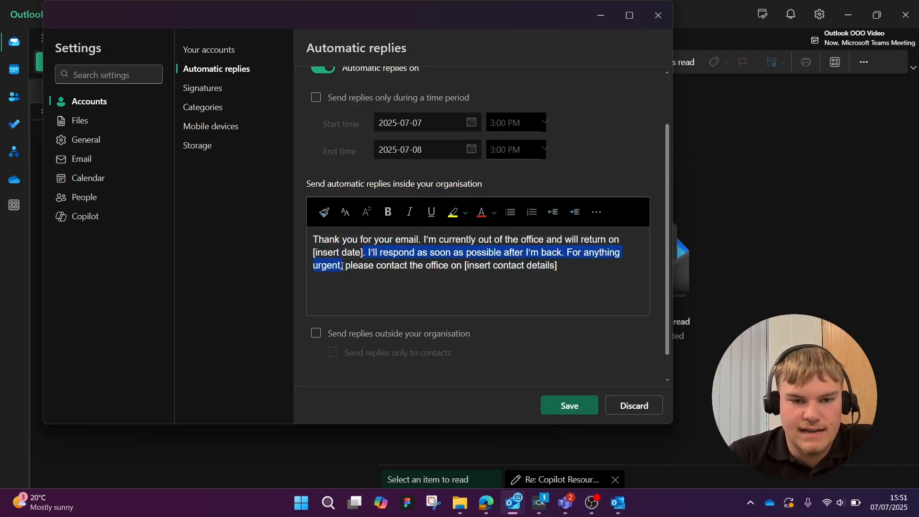
left_click(431, 265)
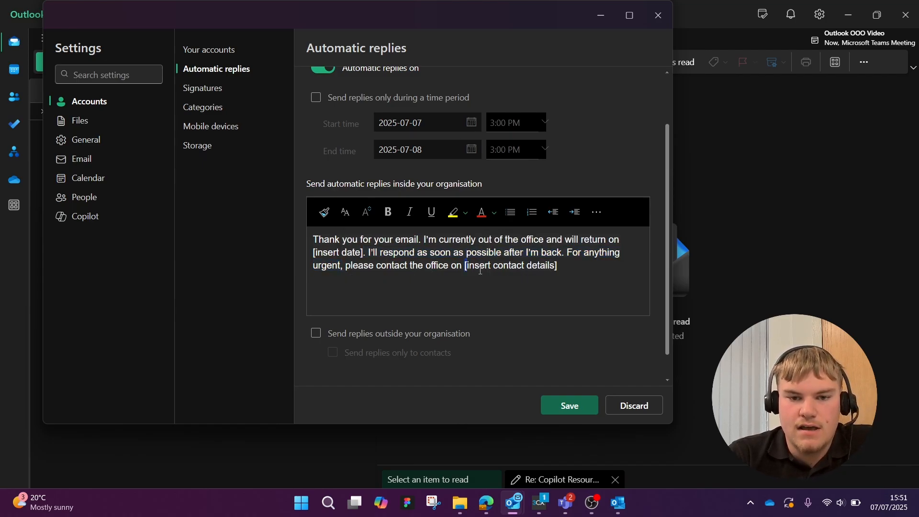
Restrict replies to a period from 11 July 2025 5:00 PM to 21 July 2025, with an end time.
scroll("up", 3)
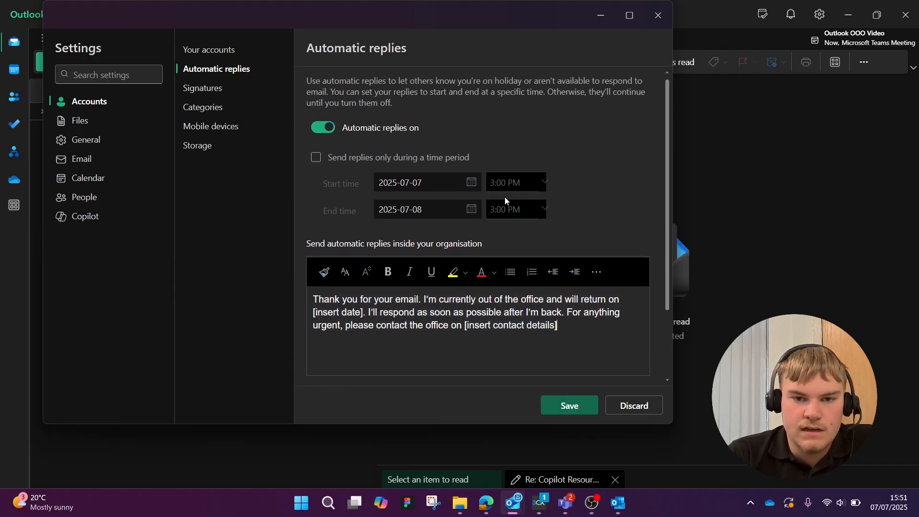
left_click(542, 182)
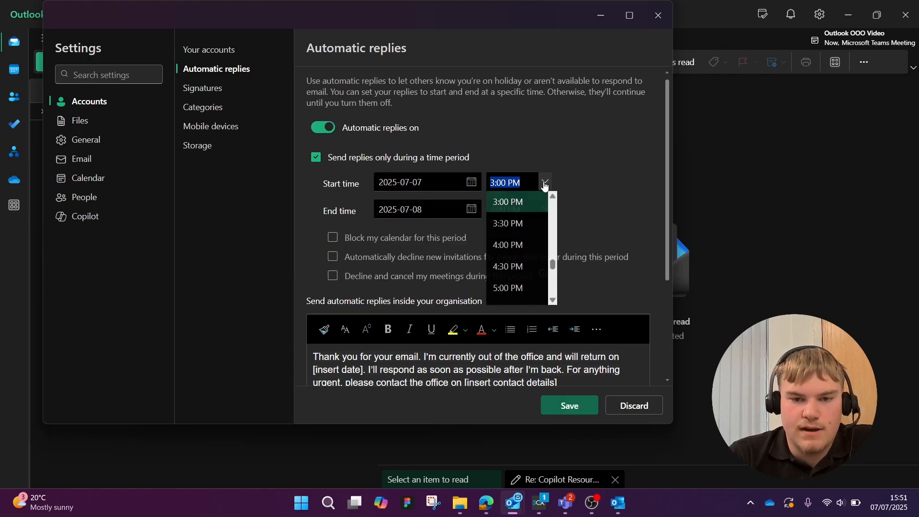
left_click(471, 182)
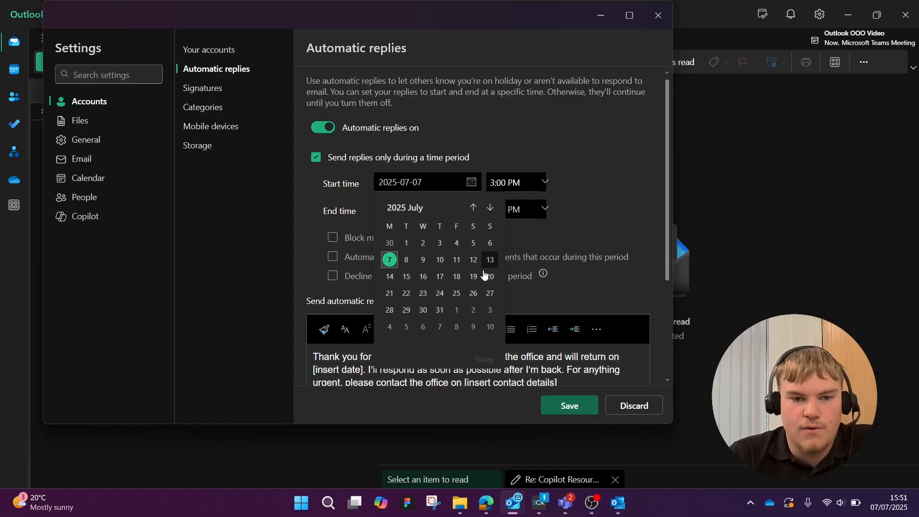
left_click(455, 259)
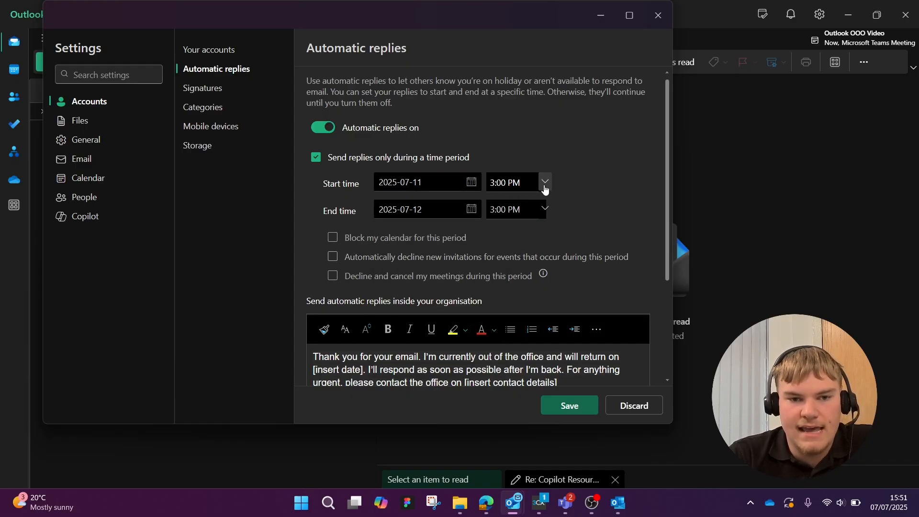
left_click(544, 182)
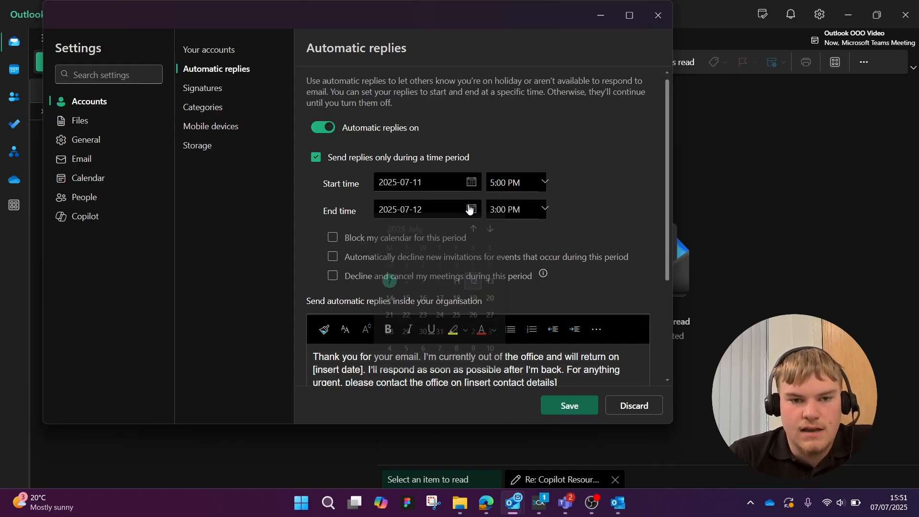
left_click(470, 209)
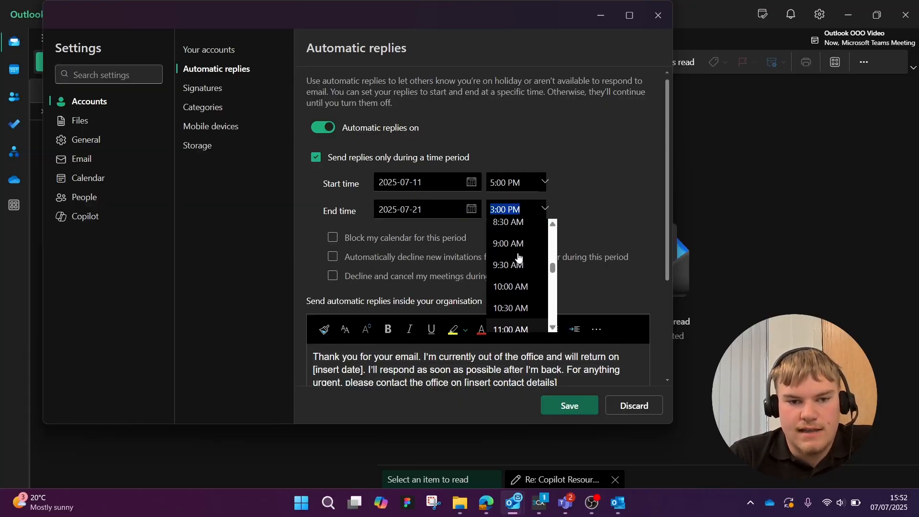
left_click(508, 222)
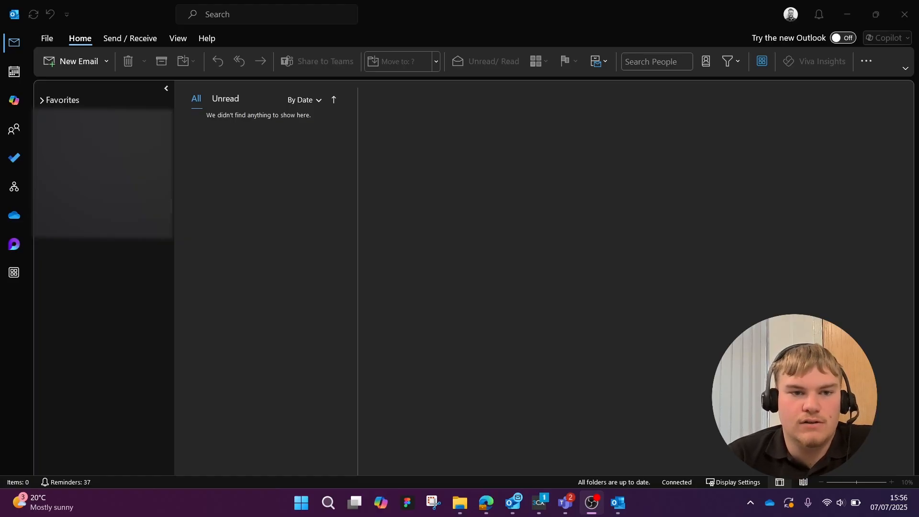
mouse_move(315, 279)
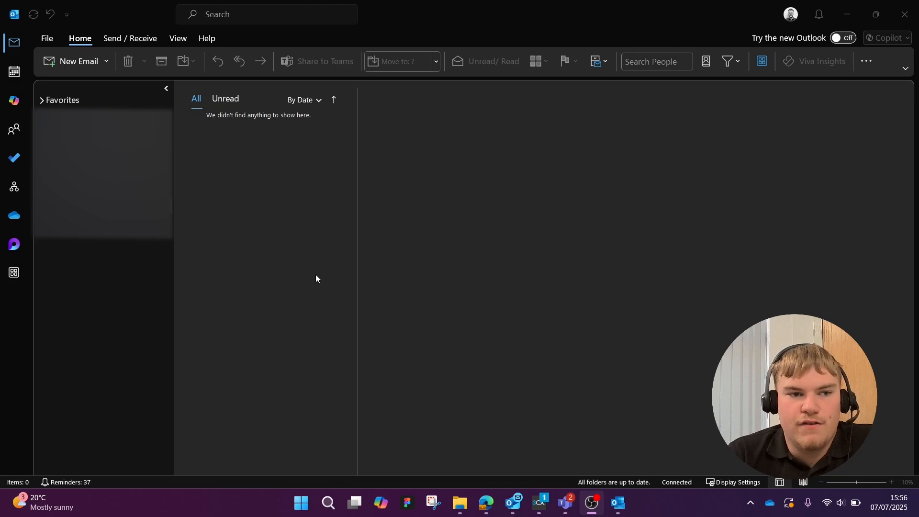
mouse_move(408, 79)
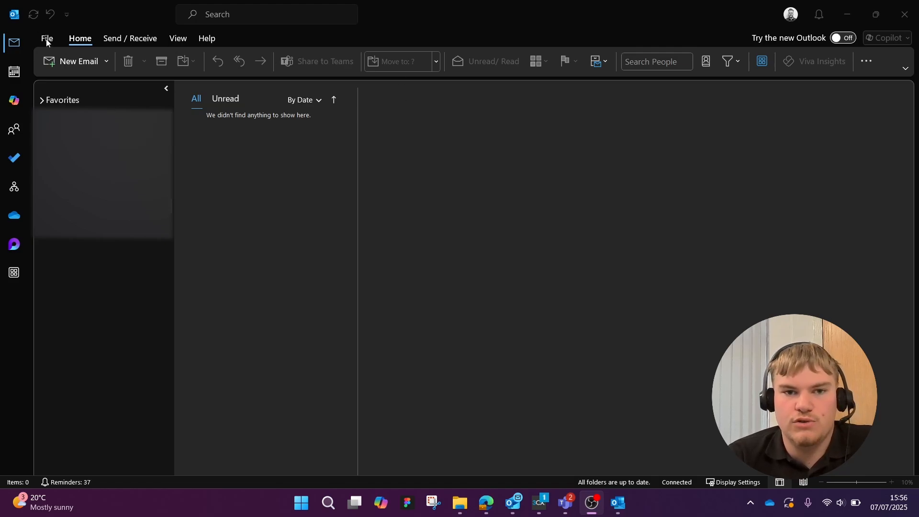
Open File > Automatic Replies in classic Outlook.
left_click(46, 39)
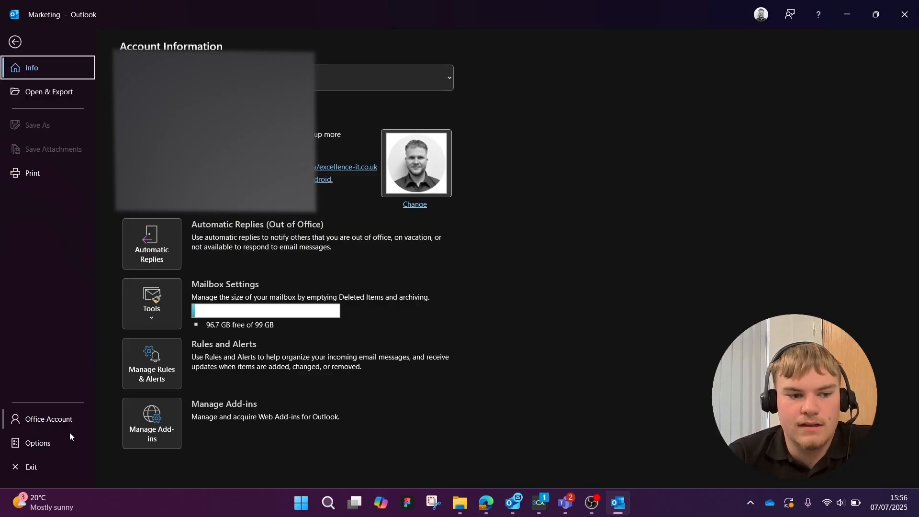
left_click(151, 243)
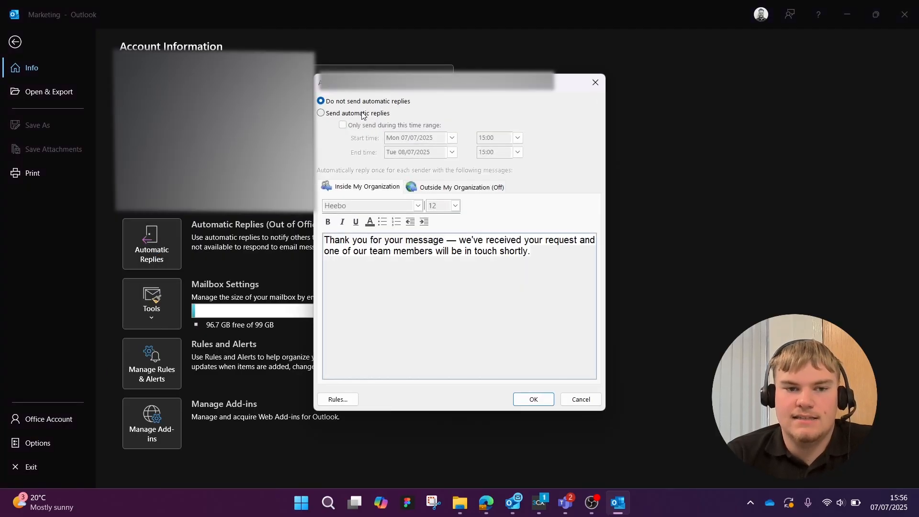
Select 'Send automatic replies' and review the Inside and Outside My Organization messages.
left_click(321, 112)
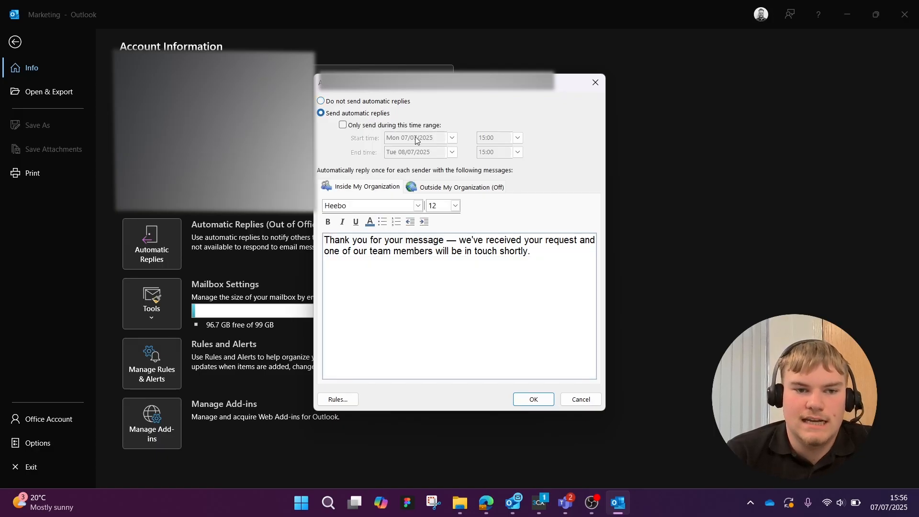
mouse_move(415, 174)
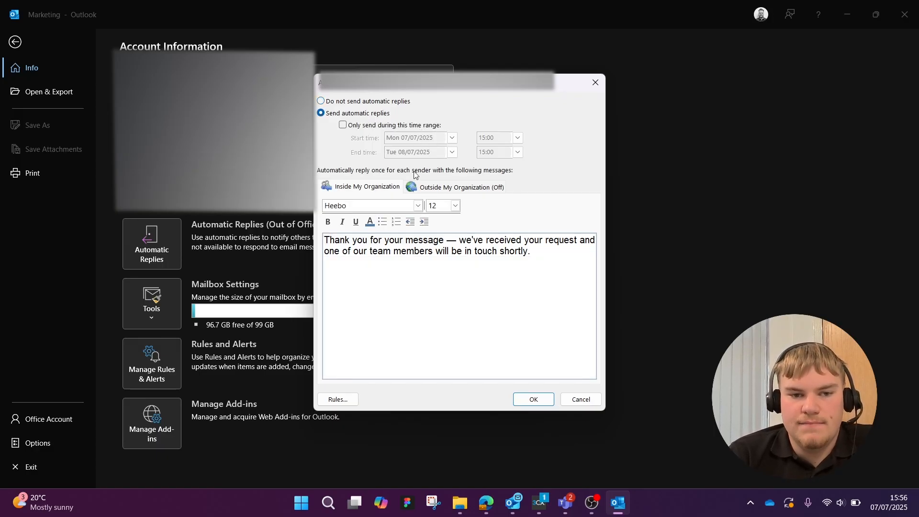
left_click(461, 186)
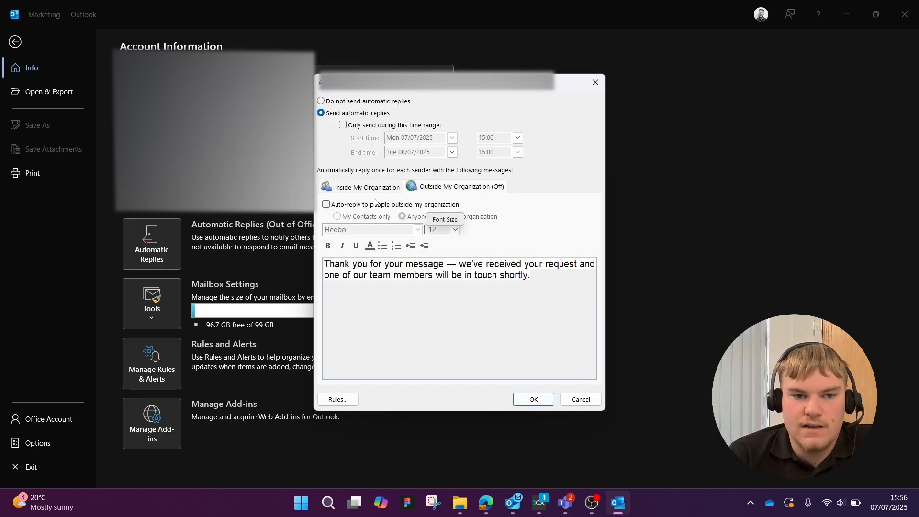
mouse_move(368, 198)
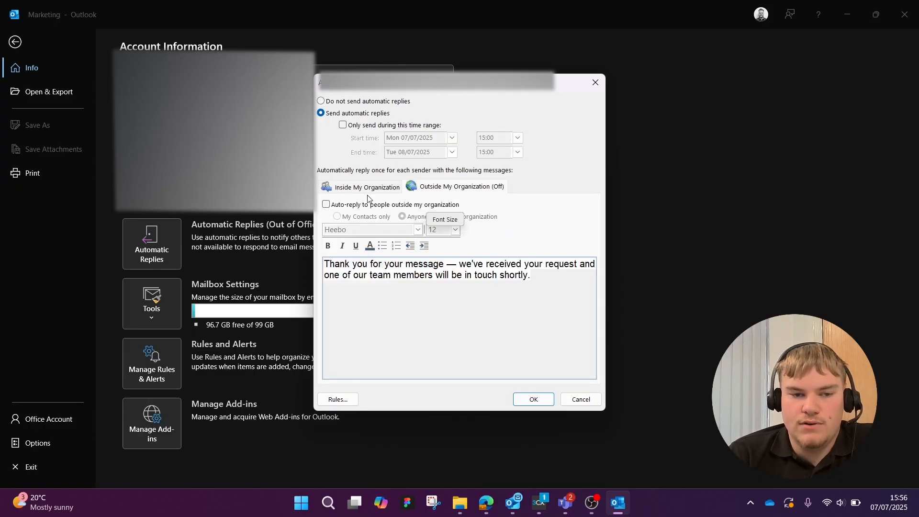
left_click(366, 187)
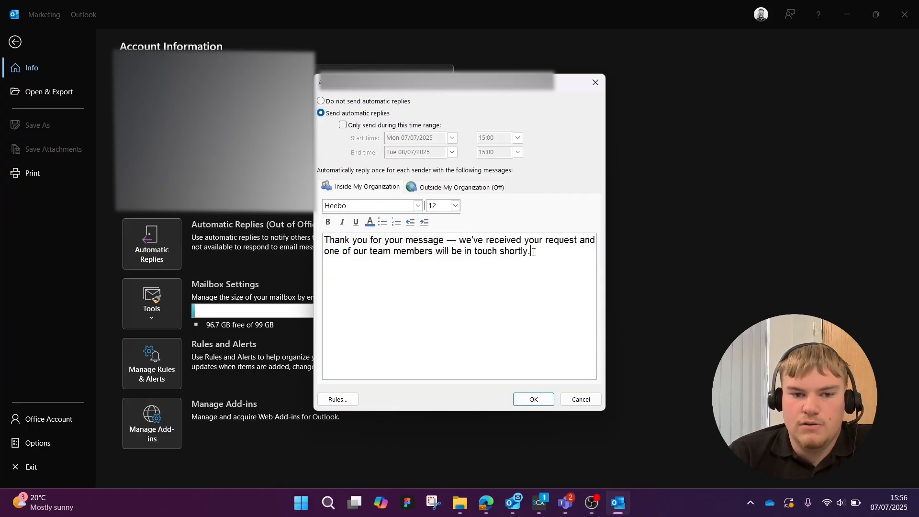
key("ctrl+a")
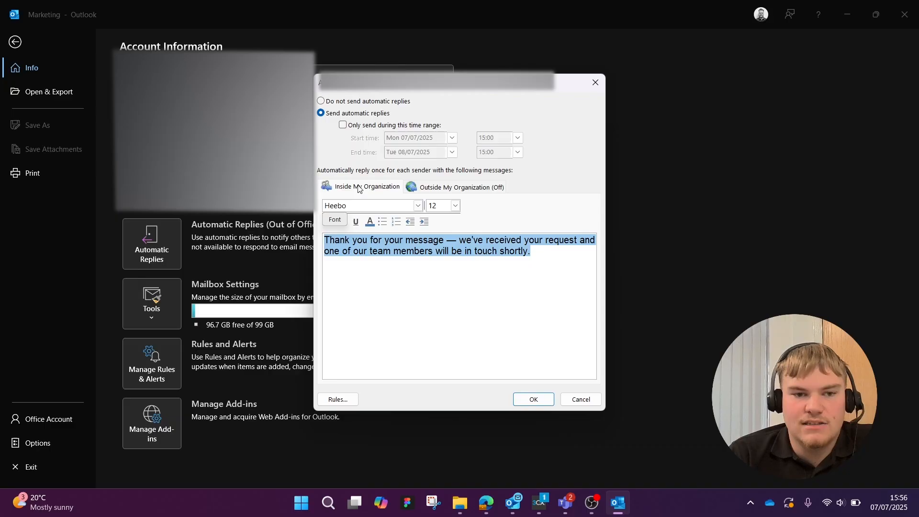
left_click(460, 186)
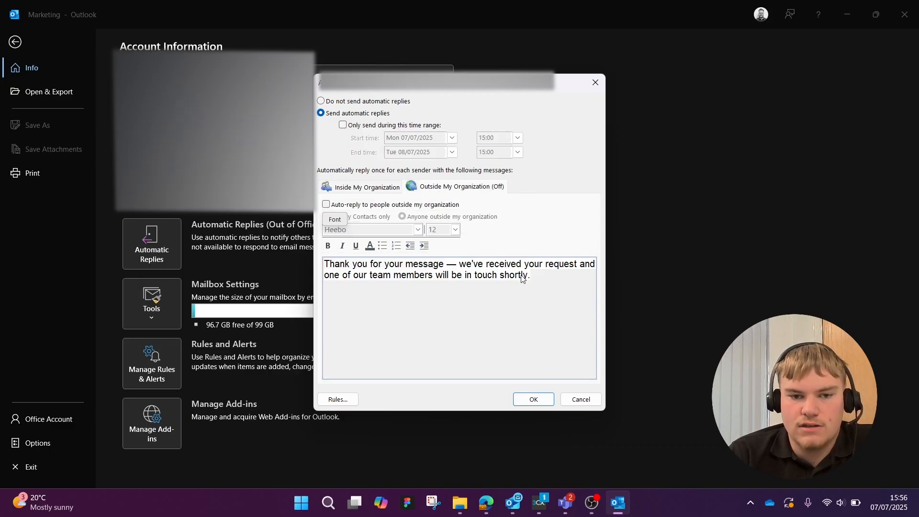
key("ctrl+a")
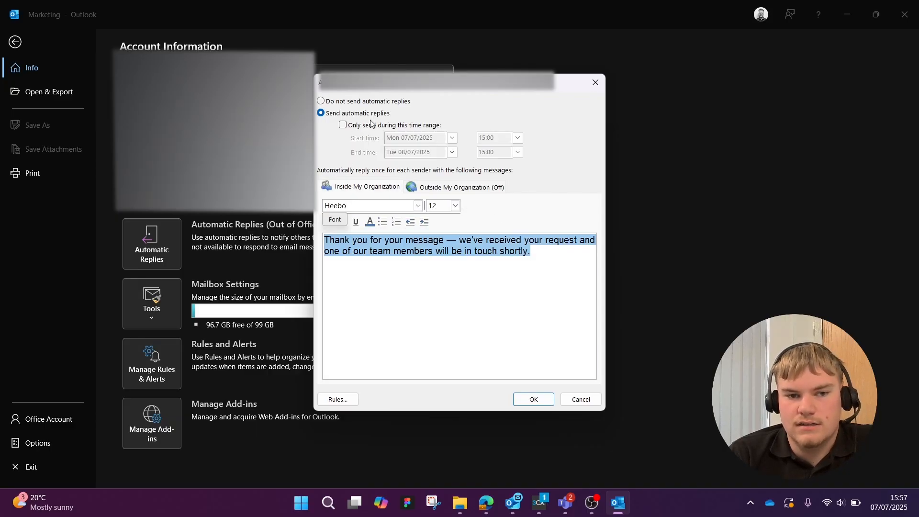